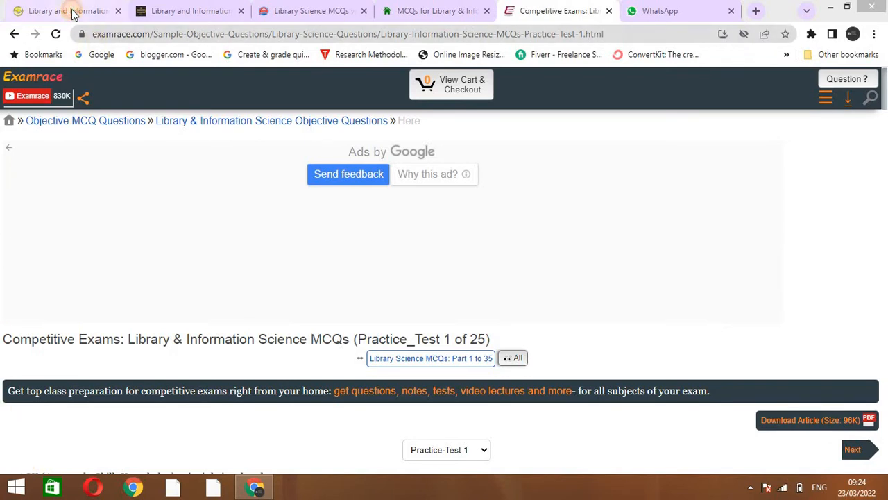
Switch to the libraryinf.com tab and expand its Downloads menu.
left_click(62, 10)
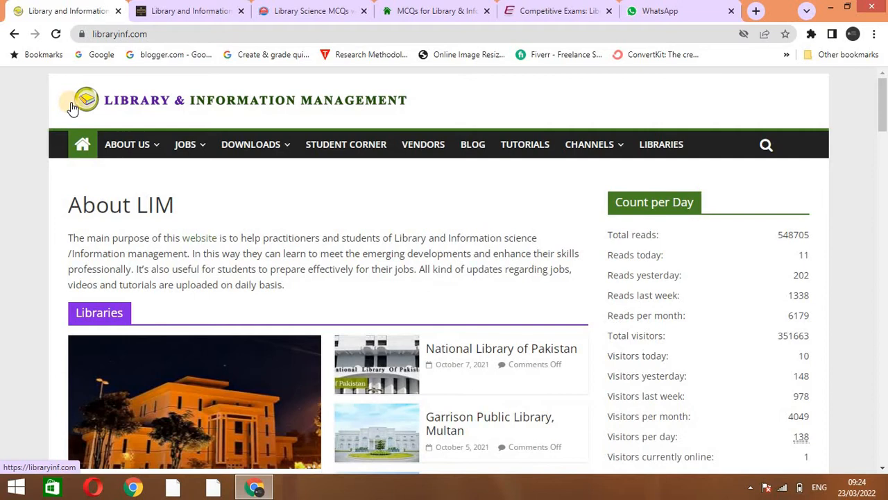
mouse_move(311, 108)
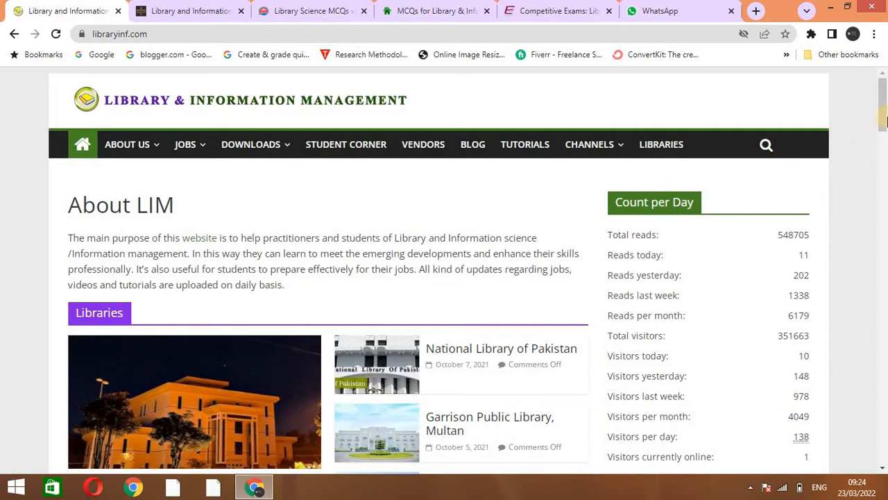
mouse_move(520, 204)
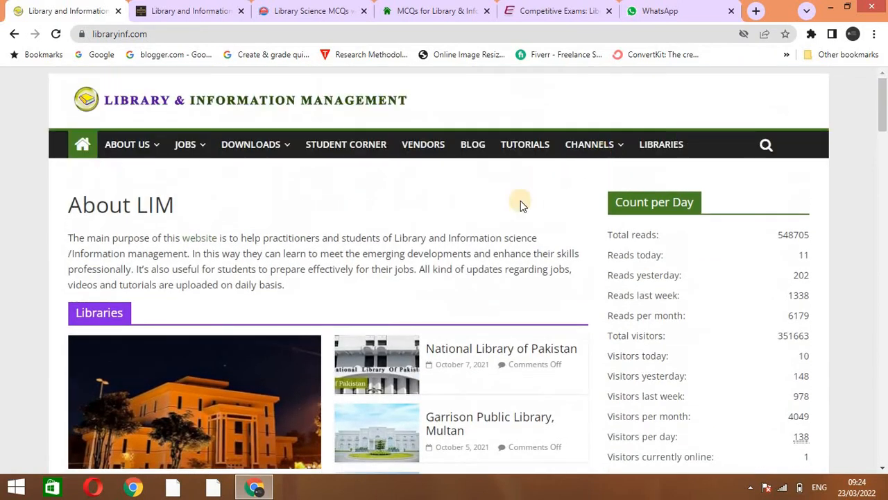
left_click(250, 144)
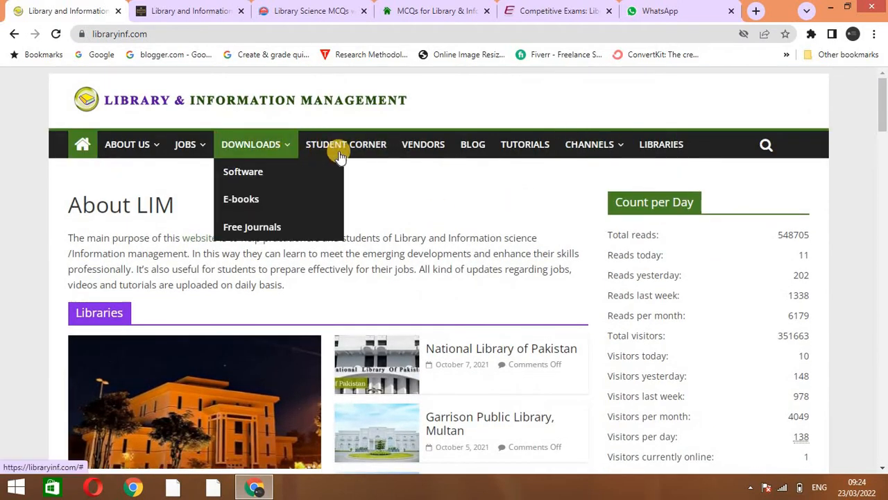
mouse_move(346, 144)
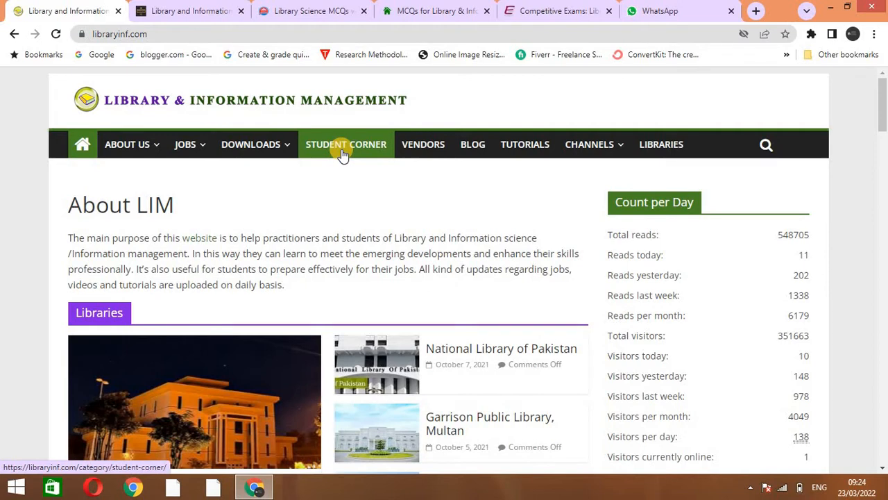
mouse_move(351, 156)
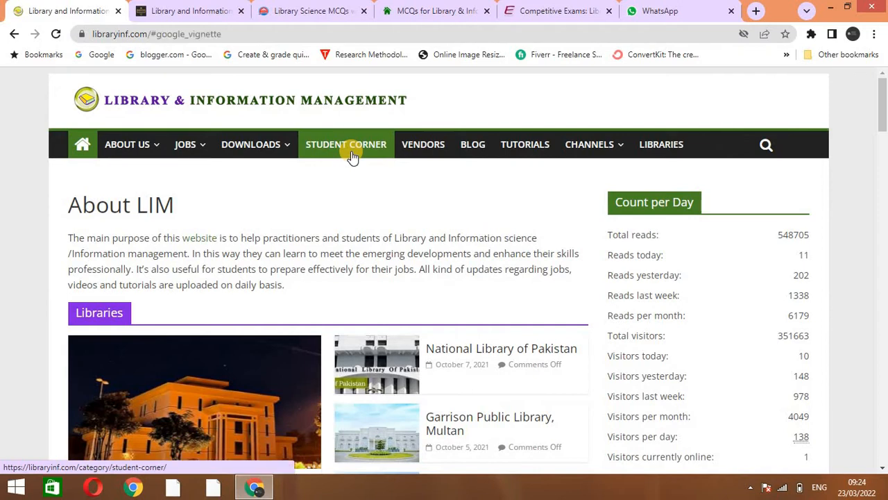
Open Student Corner, dismiss the Machine Learning Courses ad, and scroll through the posts.
left_click(345, 145)
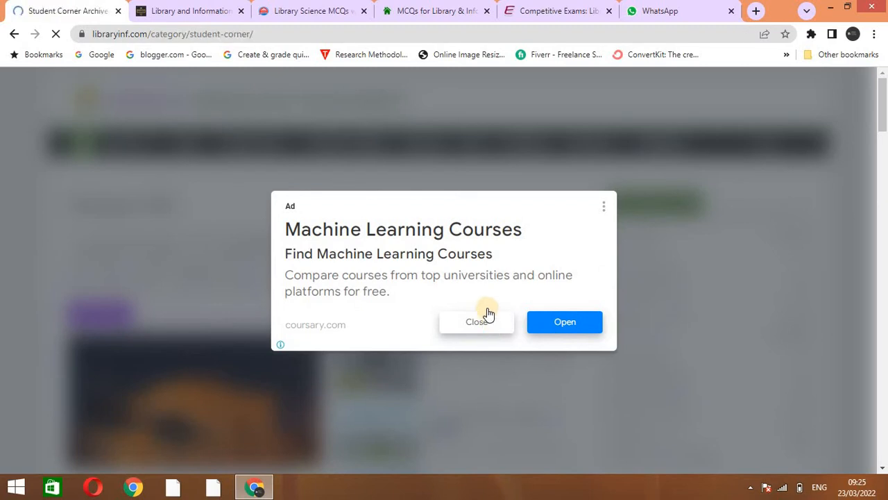
left_click(476, 321)
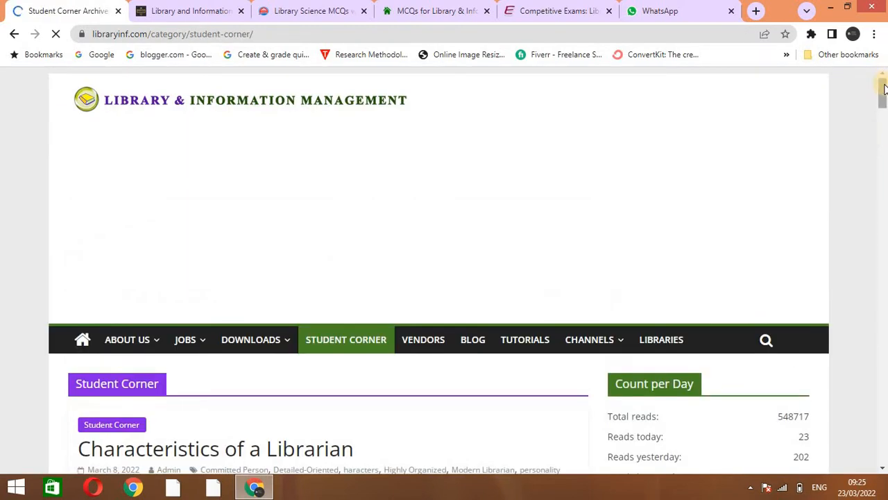
scroll("down", 3)
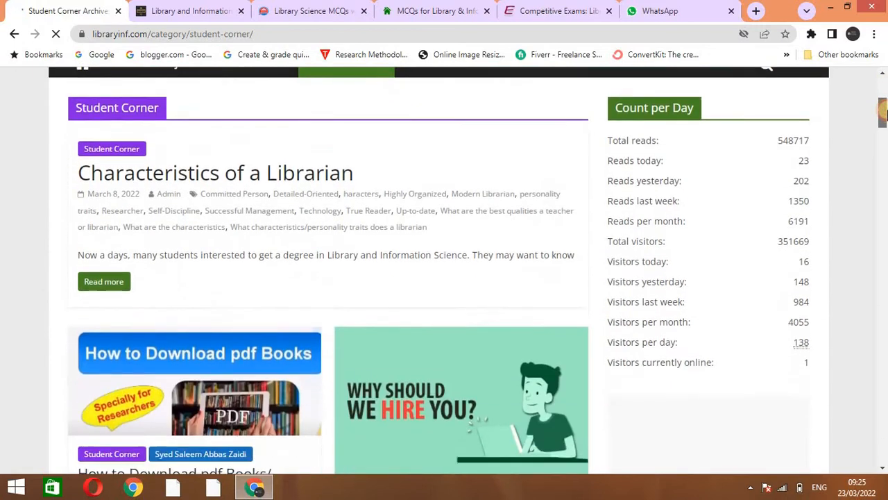
scroll("down", 3)
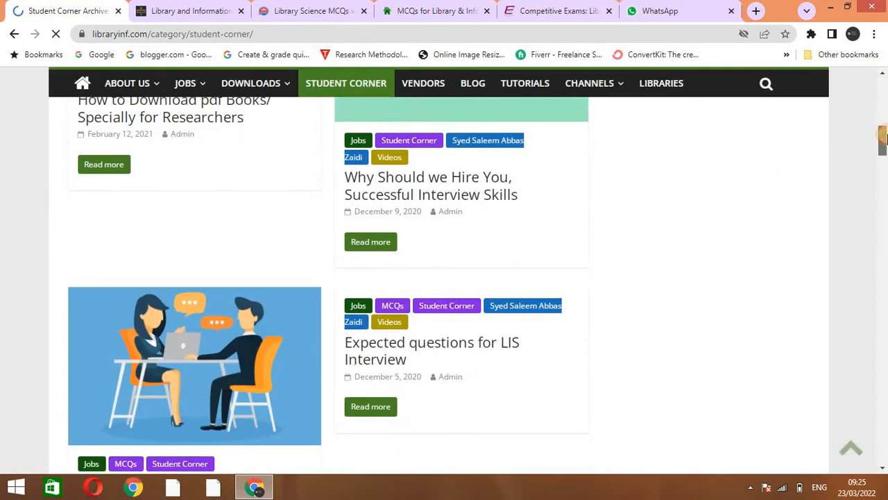
scroll("down", 3)
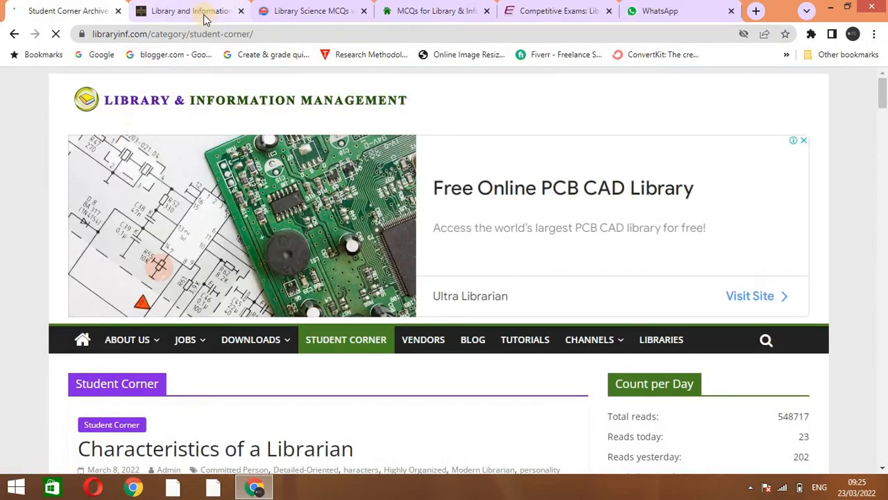
Switch to the Librarianship Studies quizzes tab, skim the article, and expand the Library menu.
left_click(187, 10)
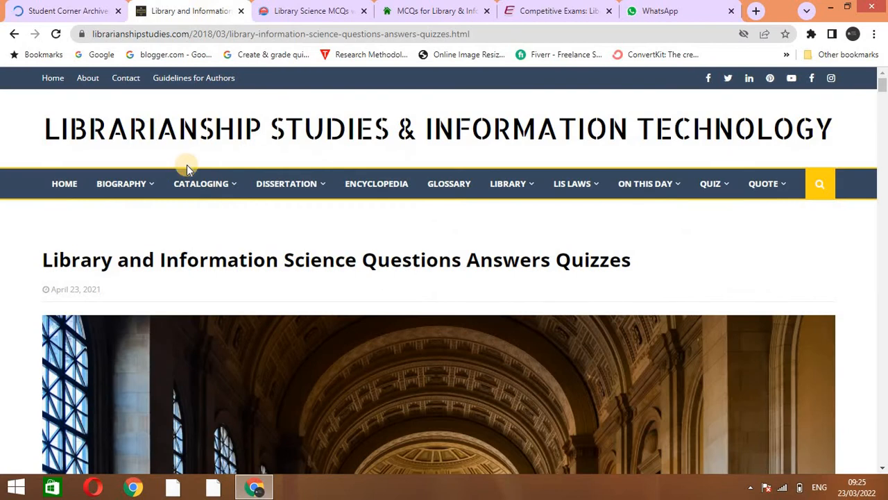
mouse_move(552, 151)
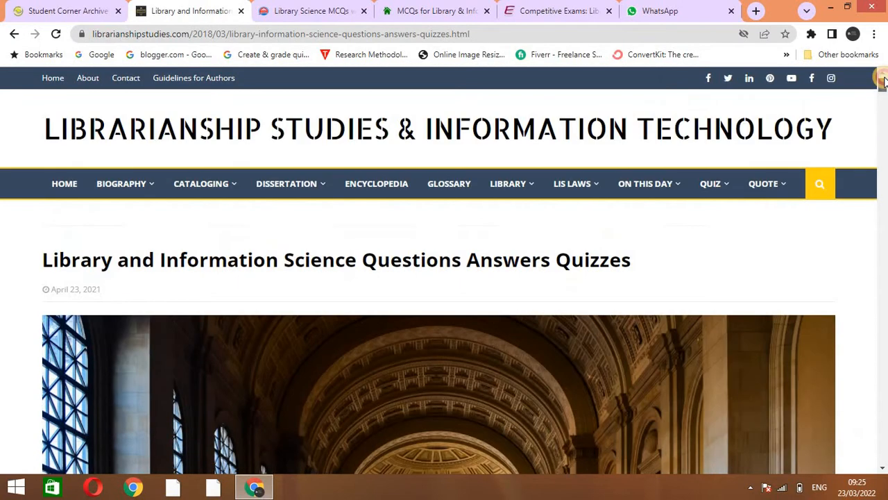
scroll("down", 3)
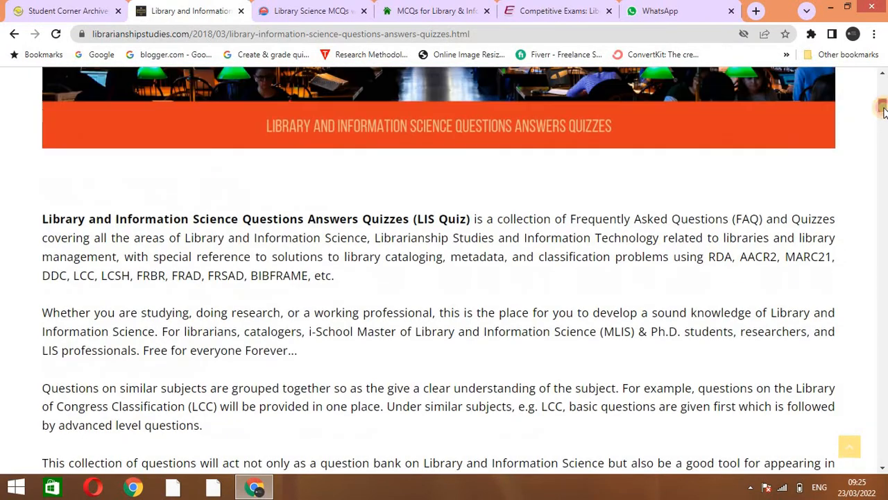
scroll("up", 3)
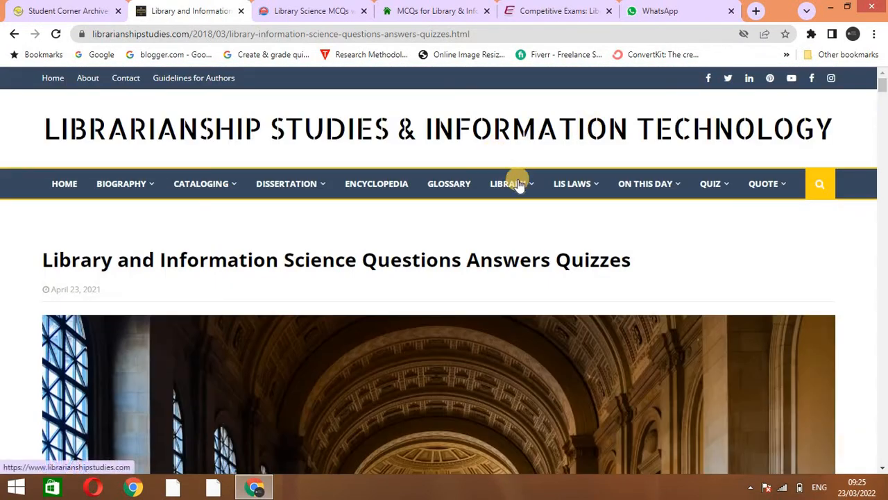
left_click(507, 183)
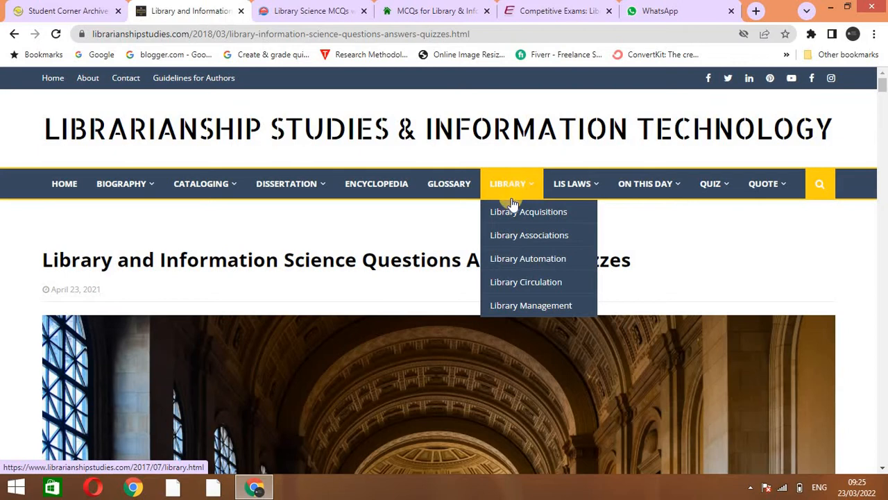
mouse_move(529, 234)
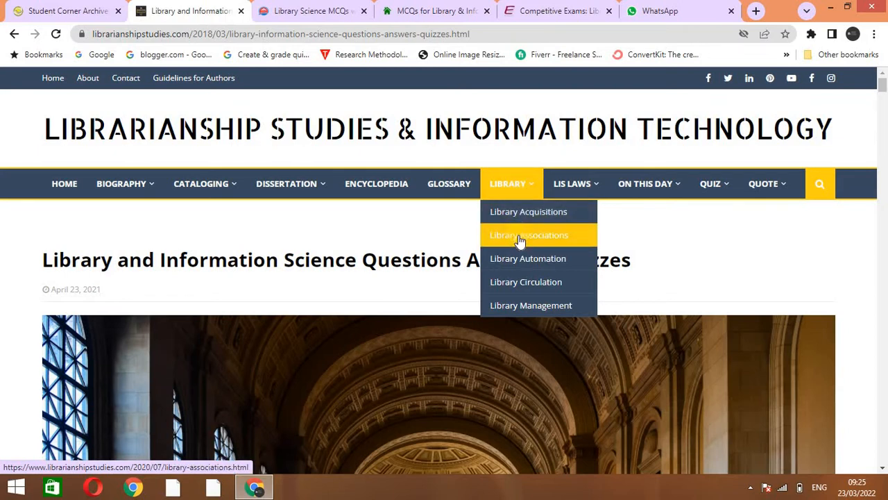
mouse_move(526, 281)
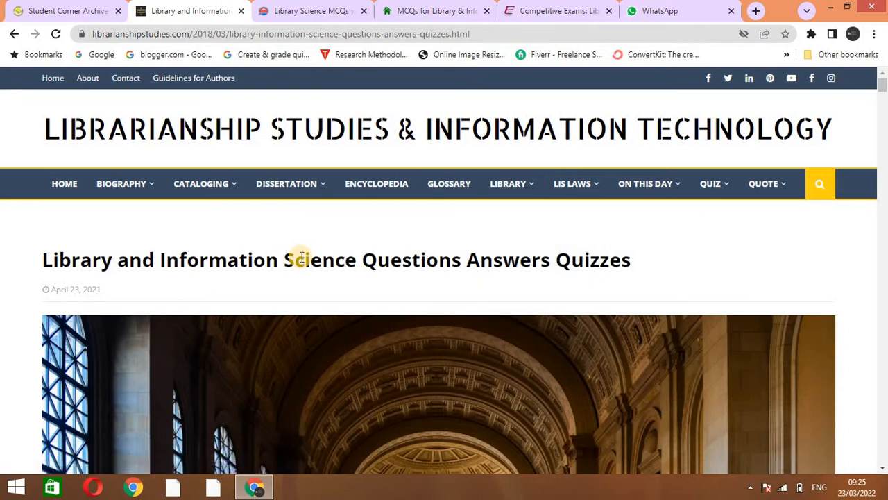
mouse_move(735, 183)
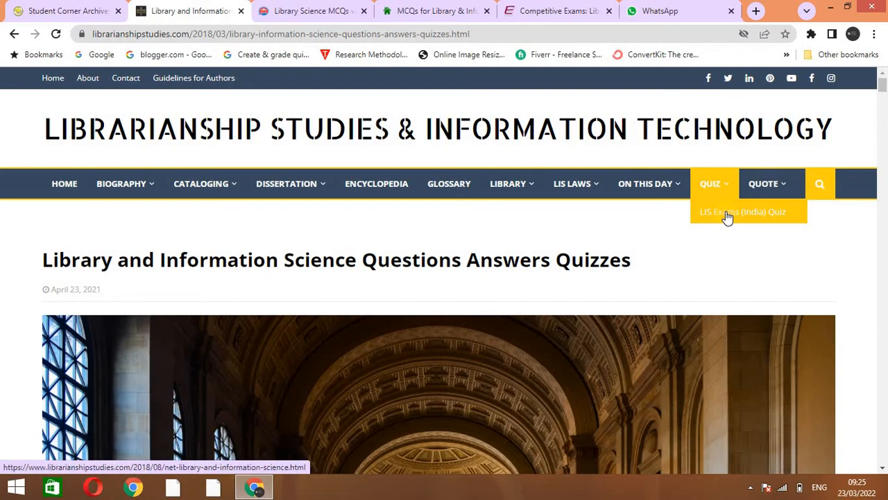
Load the UGC NET in Library and Information Science post and scroll through its exam details.
left_click(743, 211)
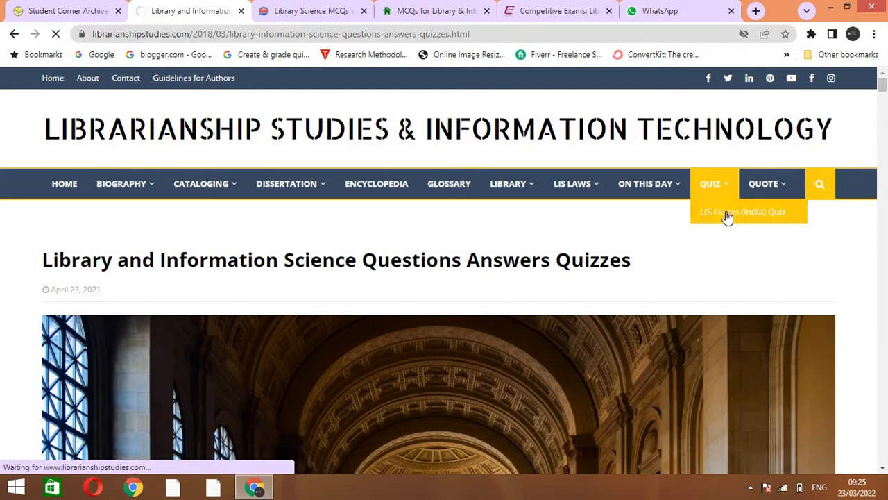
left_click(743, 212)
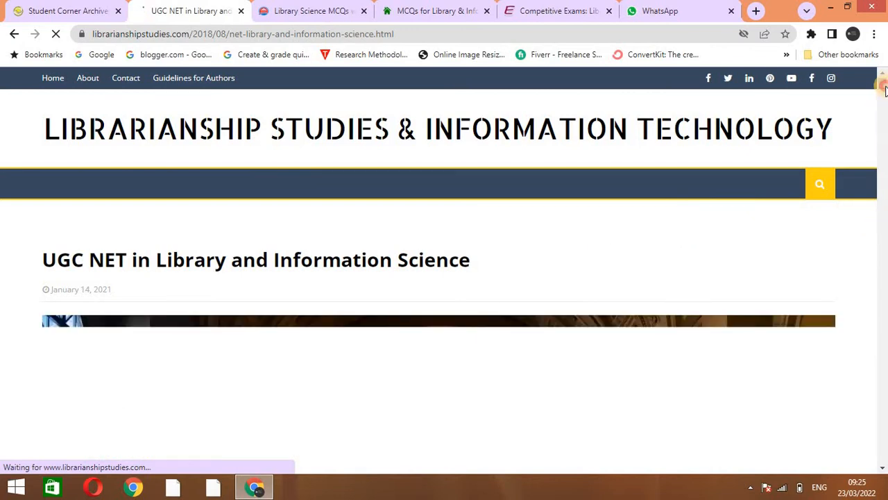
scroll("down", 3)
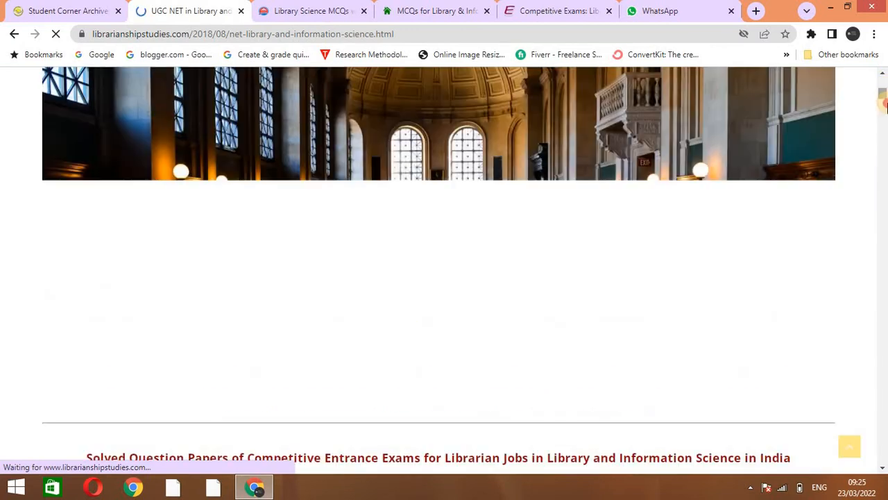
scroll("down", 3)
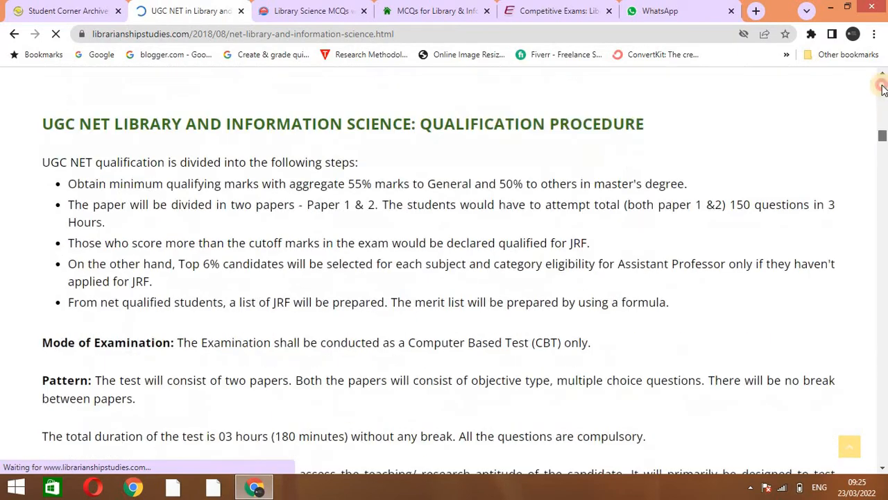
left_click(309, 11)
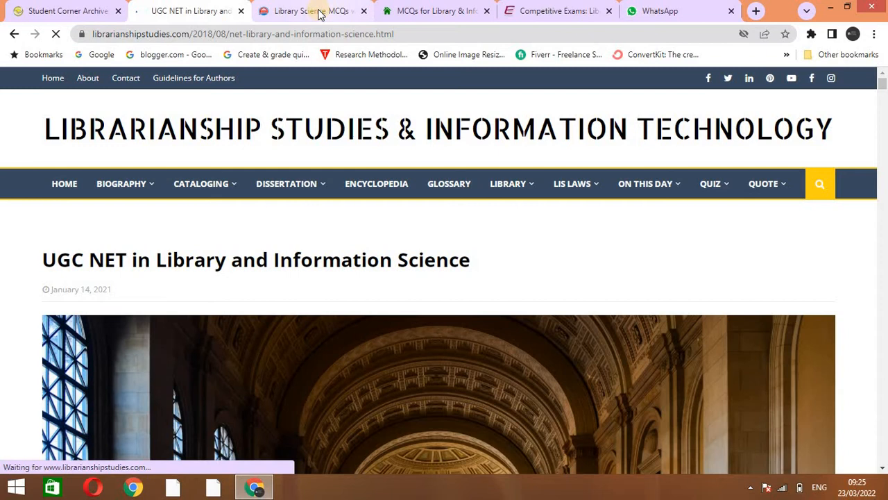
Switch to the Legalversity tab and scroll through its MCQ test and quiz links.
left_click(311, 11)
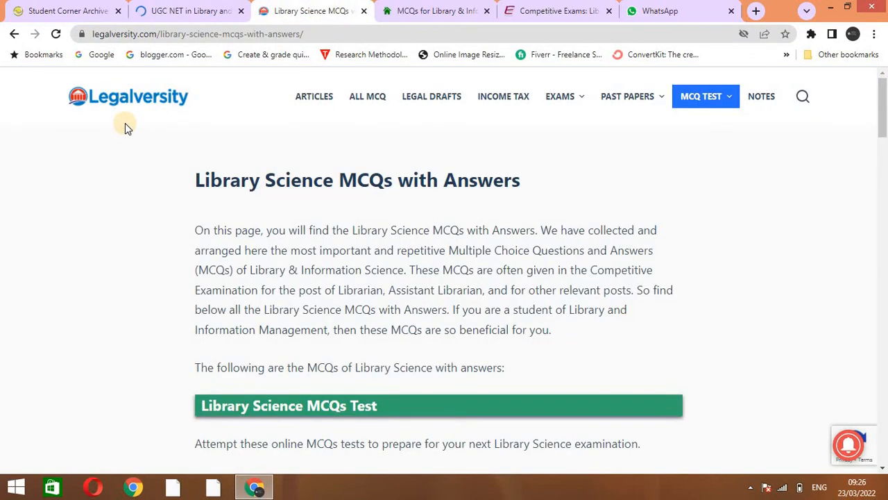
mouse_move(415, 151)
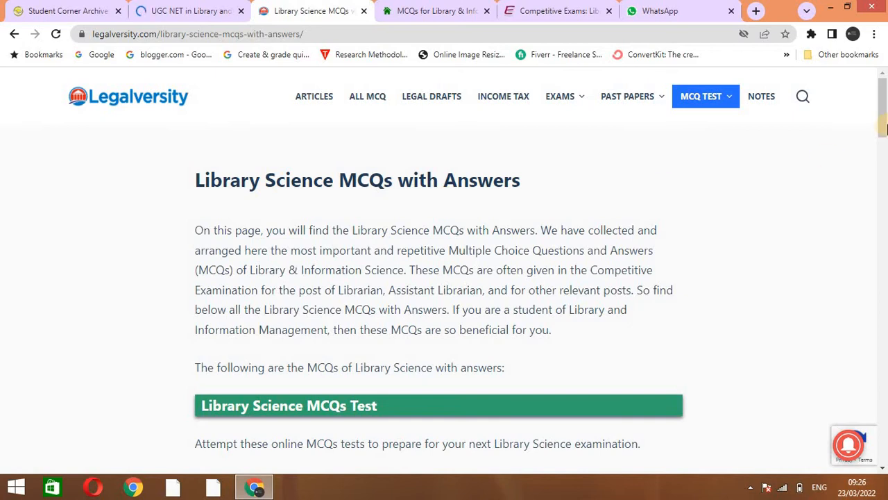
scroll("down", 3)
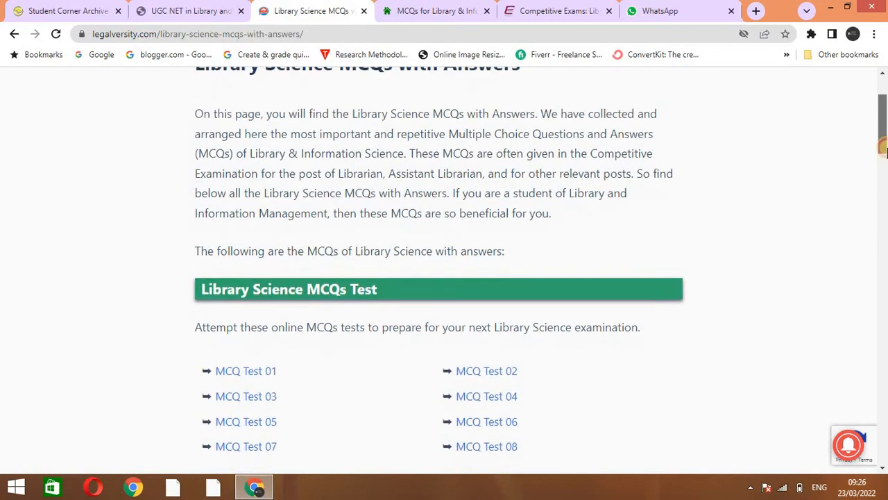
scroll("down", 3)
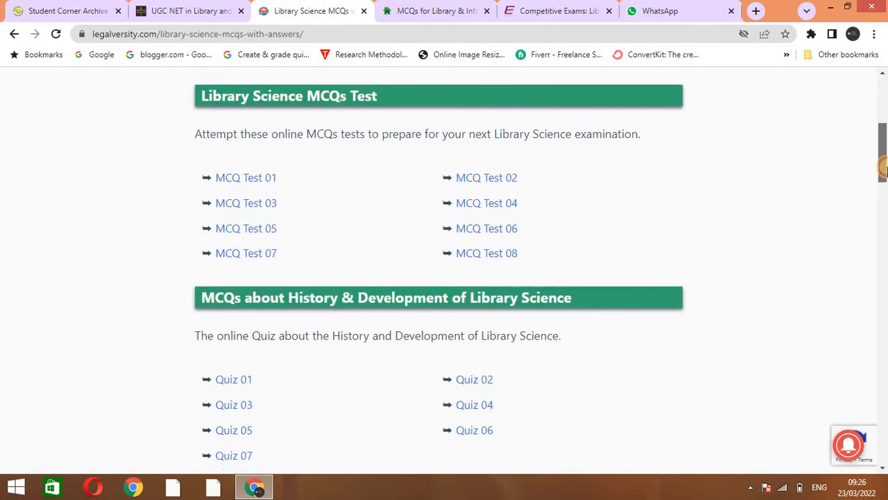
scroll("down", 3)
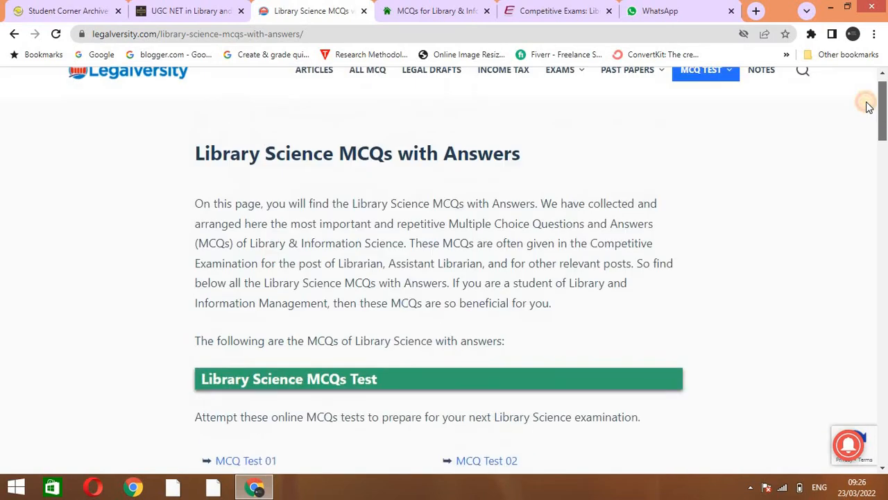
Switch to the gatecseit.in tab, scroll through the MCQs, then scroll back up.
left_click(435, 10)
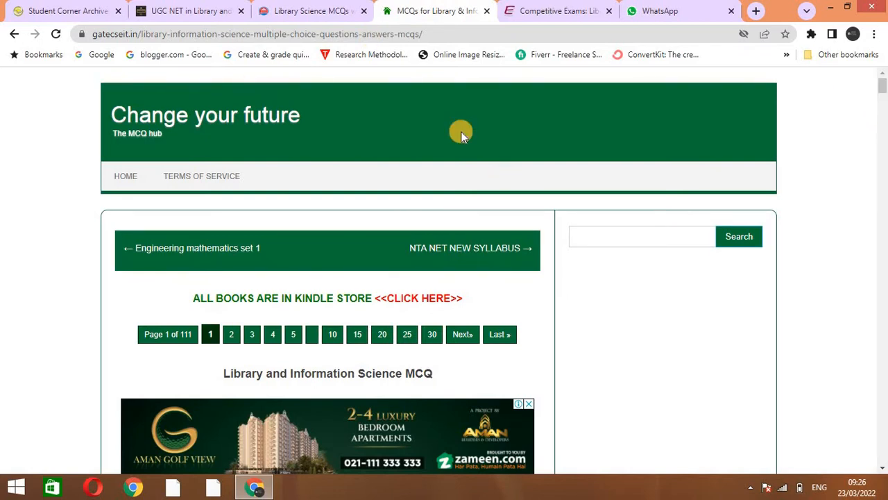
mouse_move(97, 49)
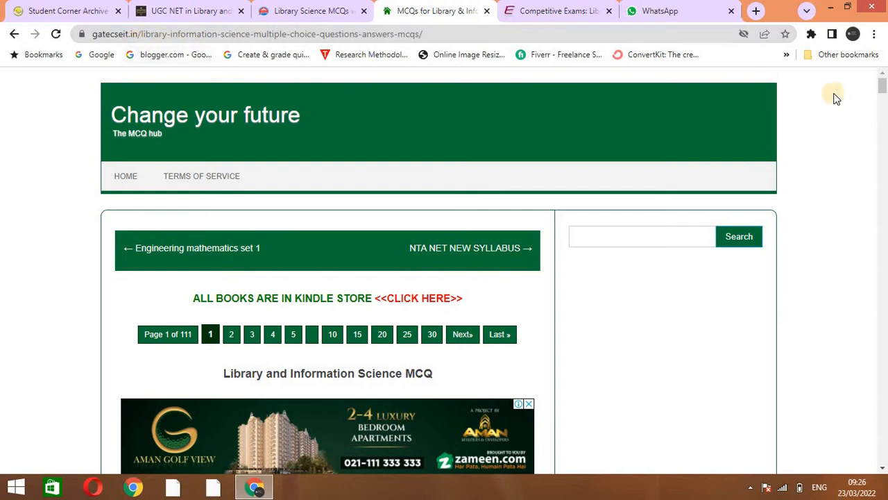
scroll("down", 3)
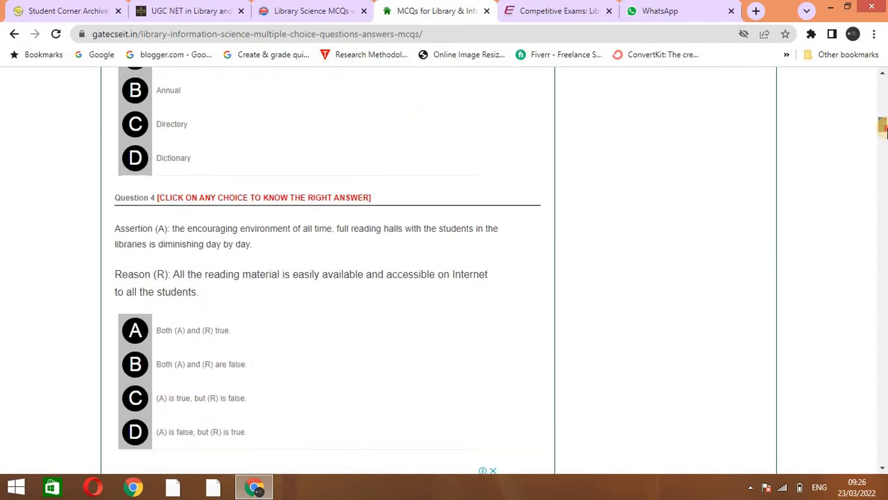
scroll("down", 3)
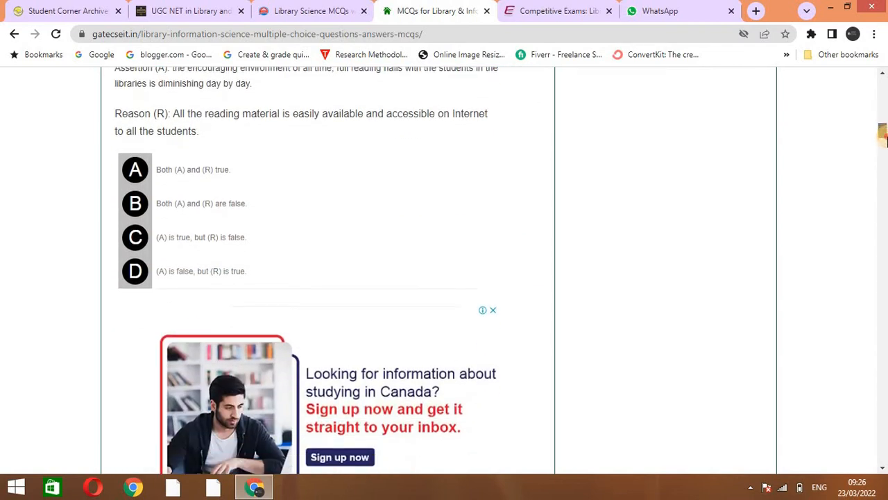
scroll("down", 3)
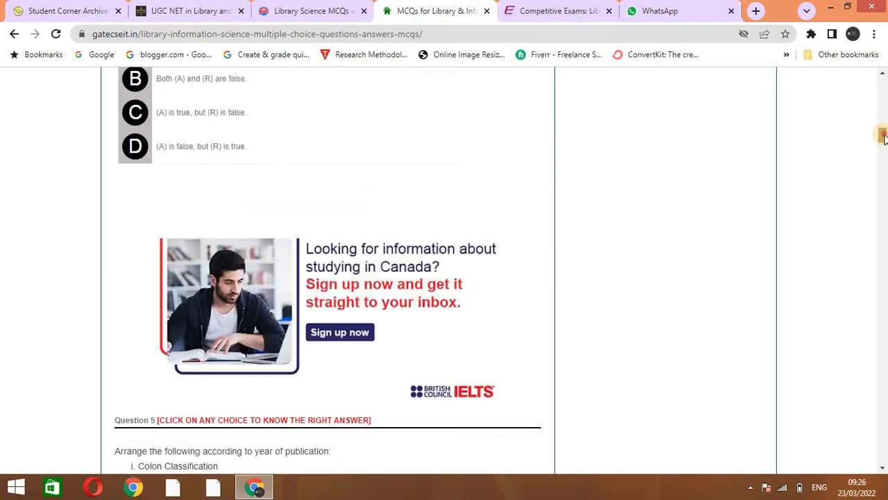
scroll("up", 3)
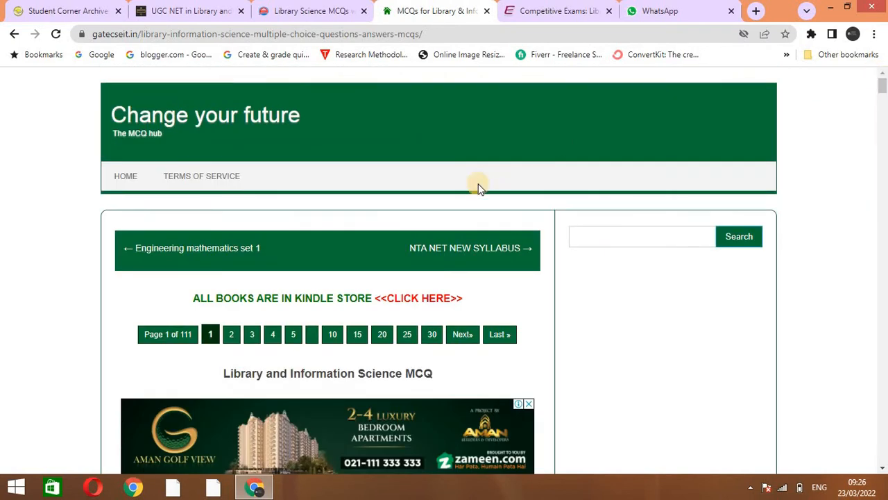
mouse_move(329, 154)
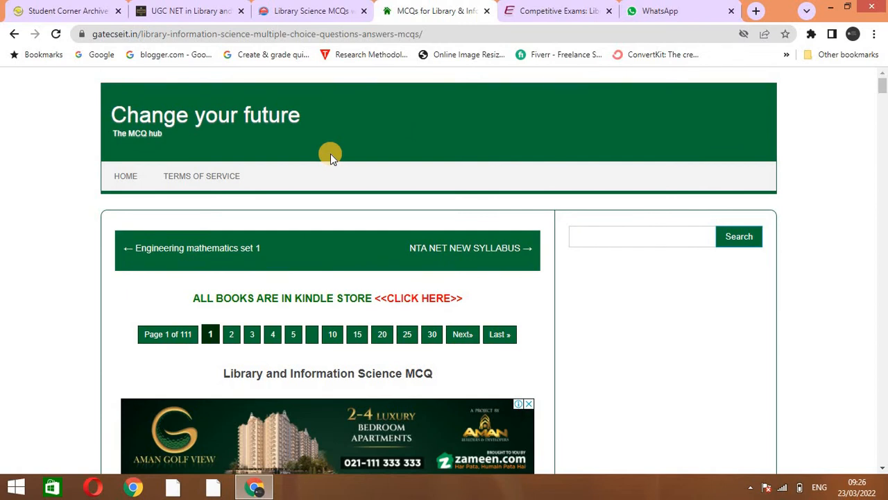
mouse_move(395, 123)
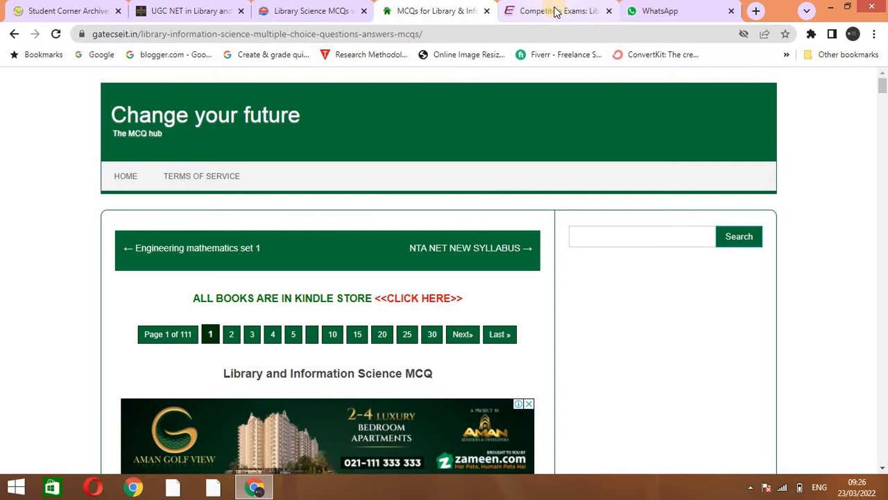
Switch to the Examrace tab and scroll through Practice Test 1's questions, answers and comments.
left_click(555, 10)
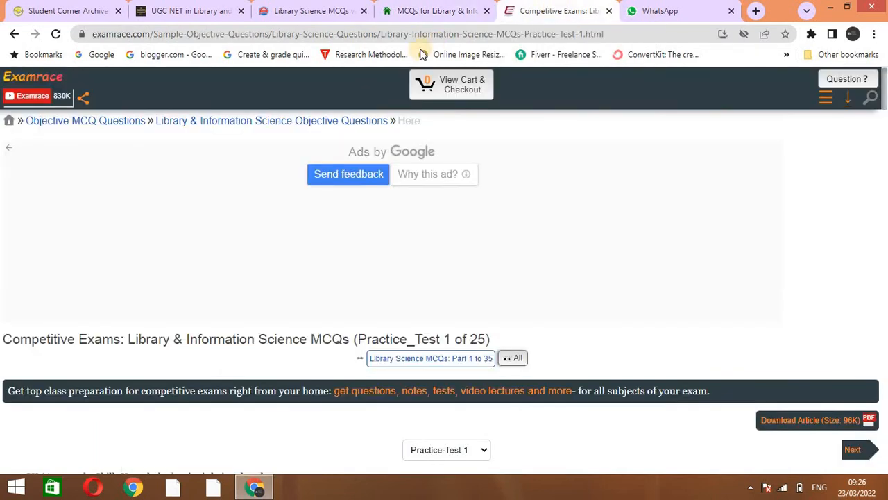
mouse_move(62, 77)
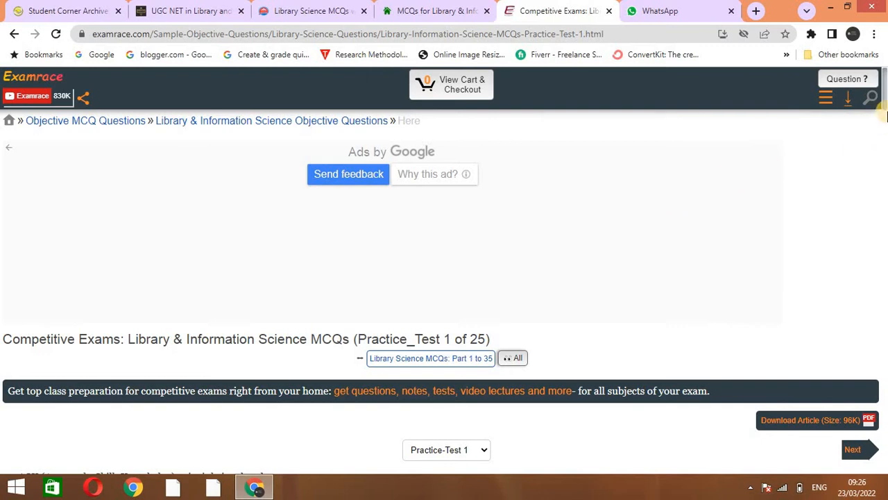
scroll("down", 3)
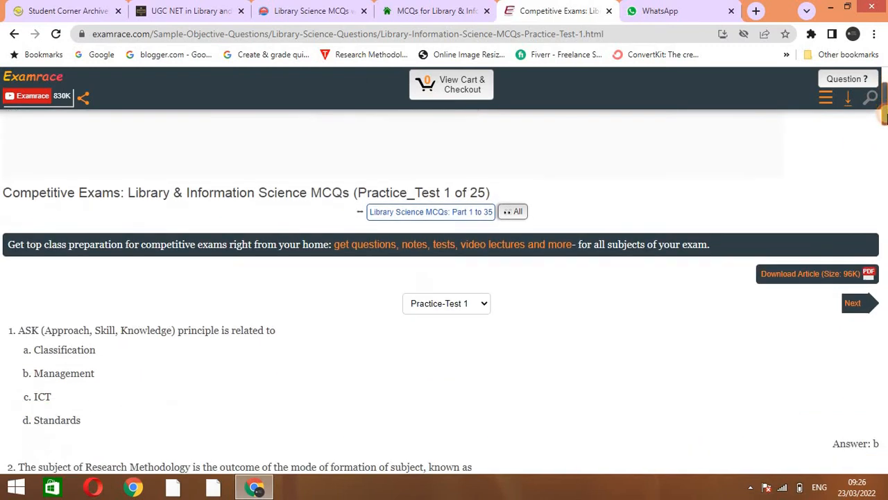
scroll("down", 3)
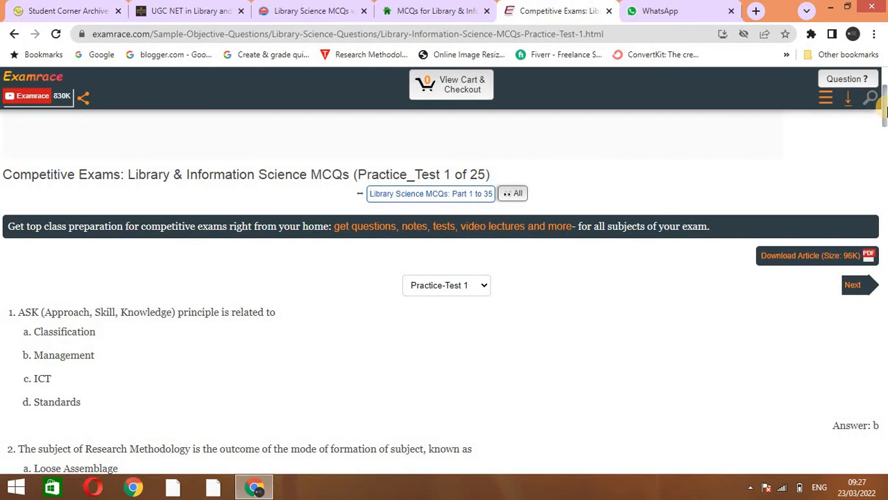
scroll("down", 3)
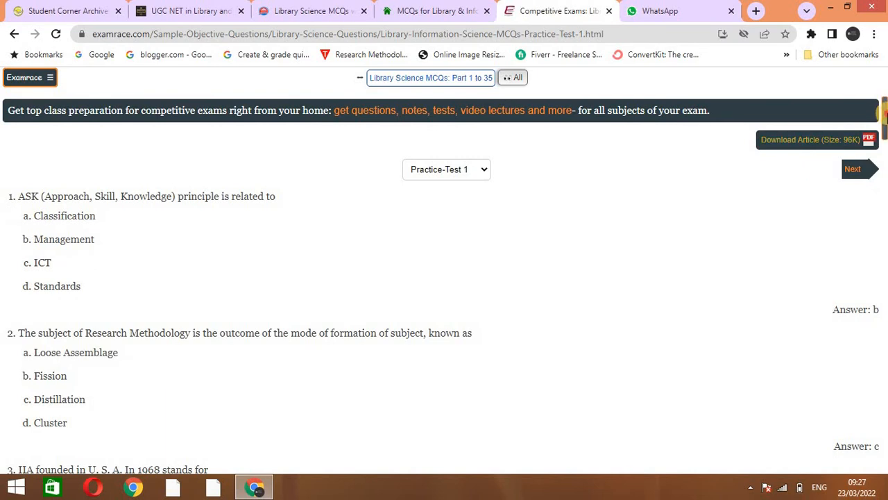
scroll("down", 3)
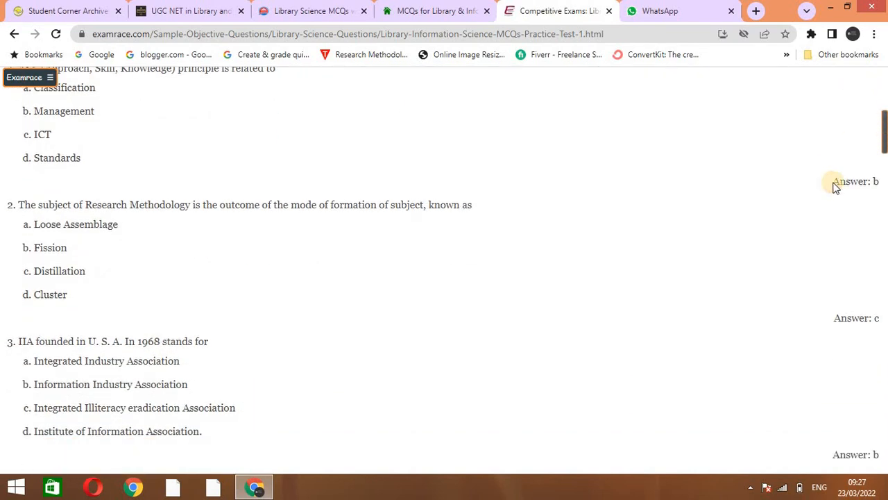
scroll("down", 3)
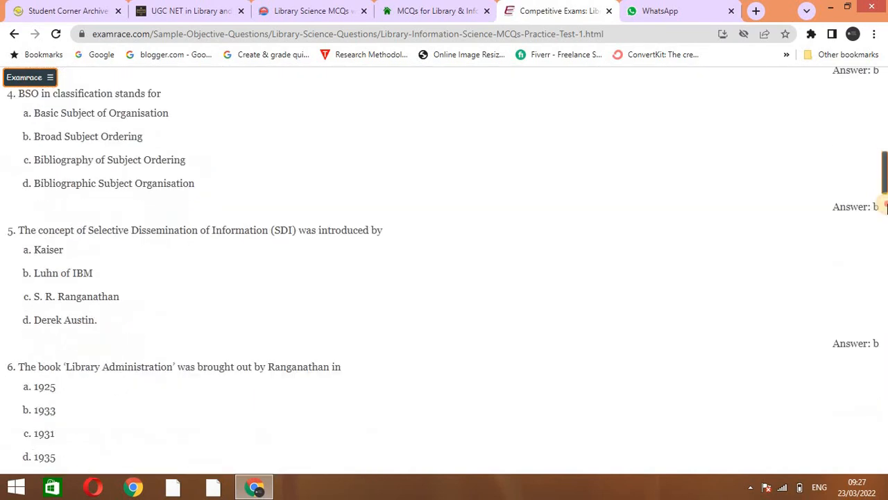
scroll("down", 3)
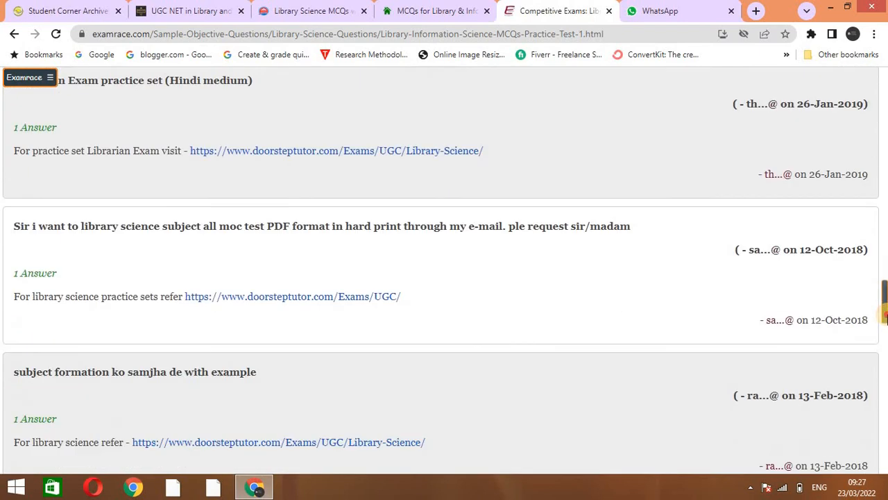
scroll("down", 3)
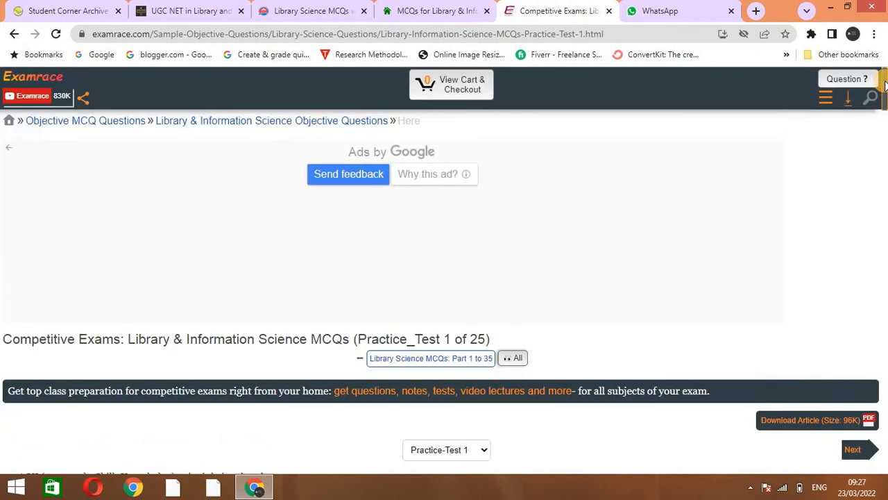
mouse_move(394, 216)
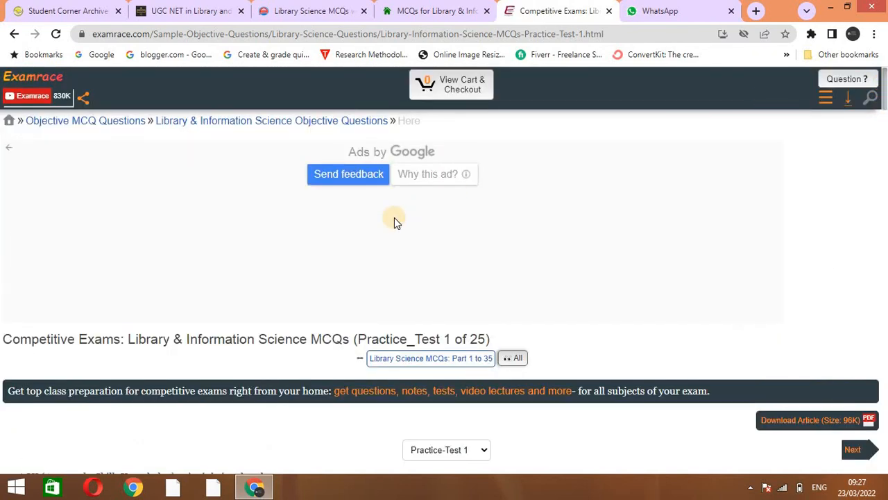